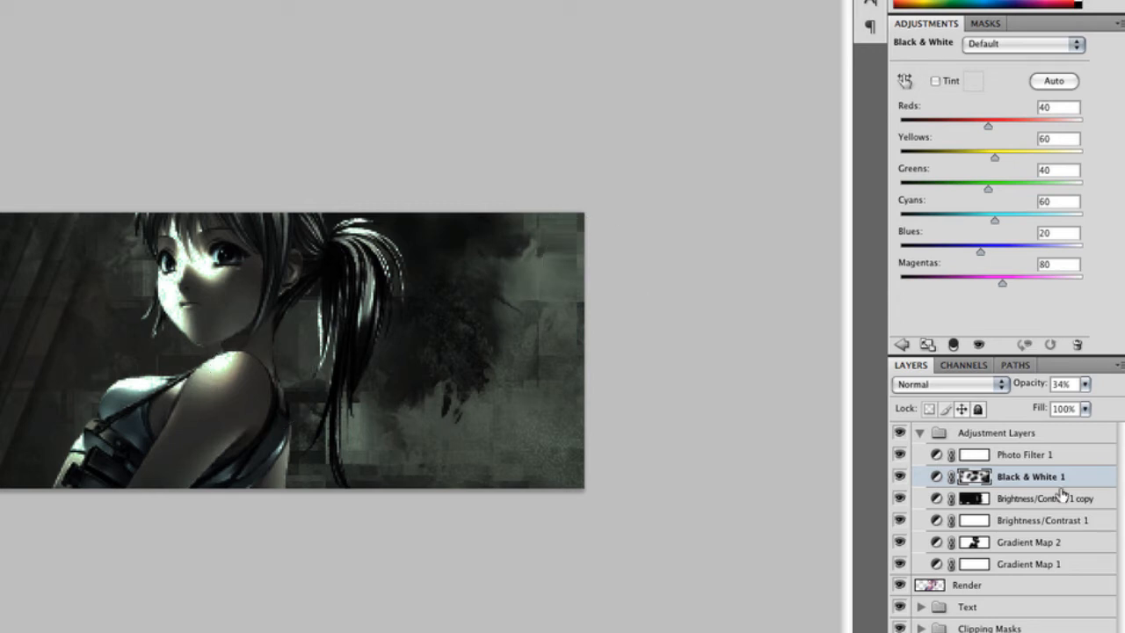
- Add a Curves layer above Photo Filter 1 and shape a steep curve that lifts the midtones
click(1025, 454)
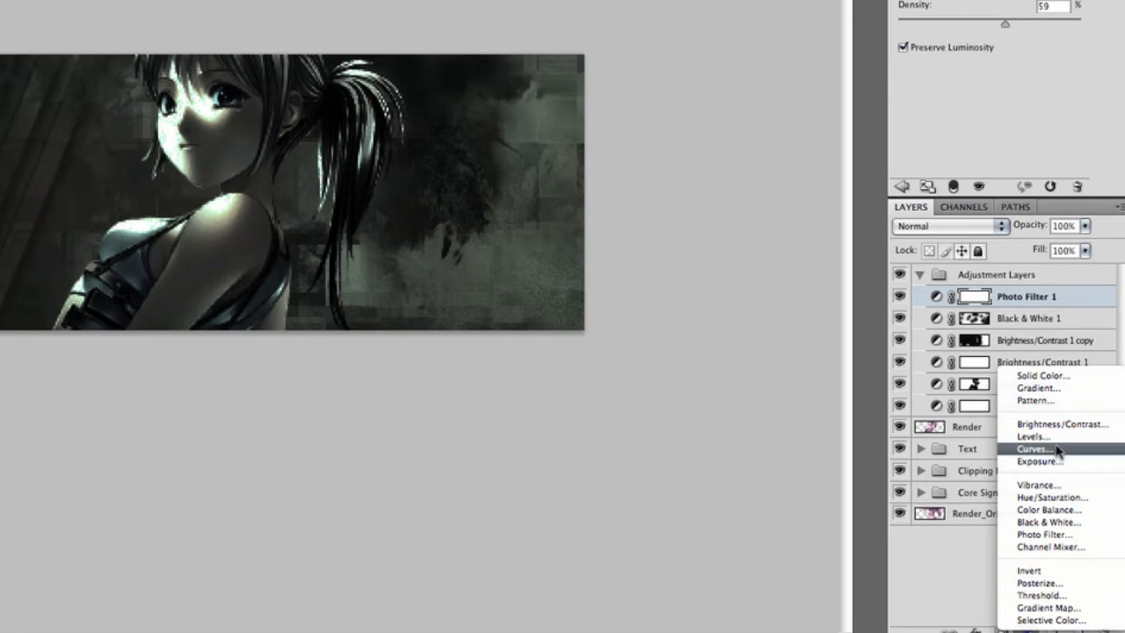
click(1034, 448)
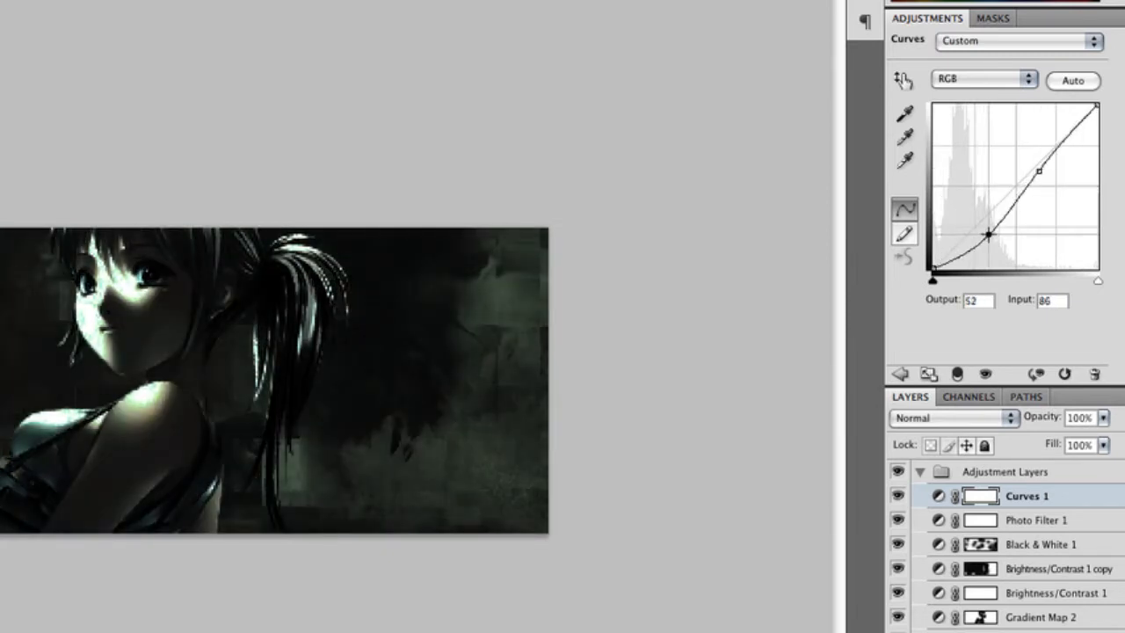
drag(991, 234, 983, 213)
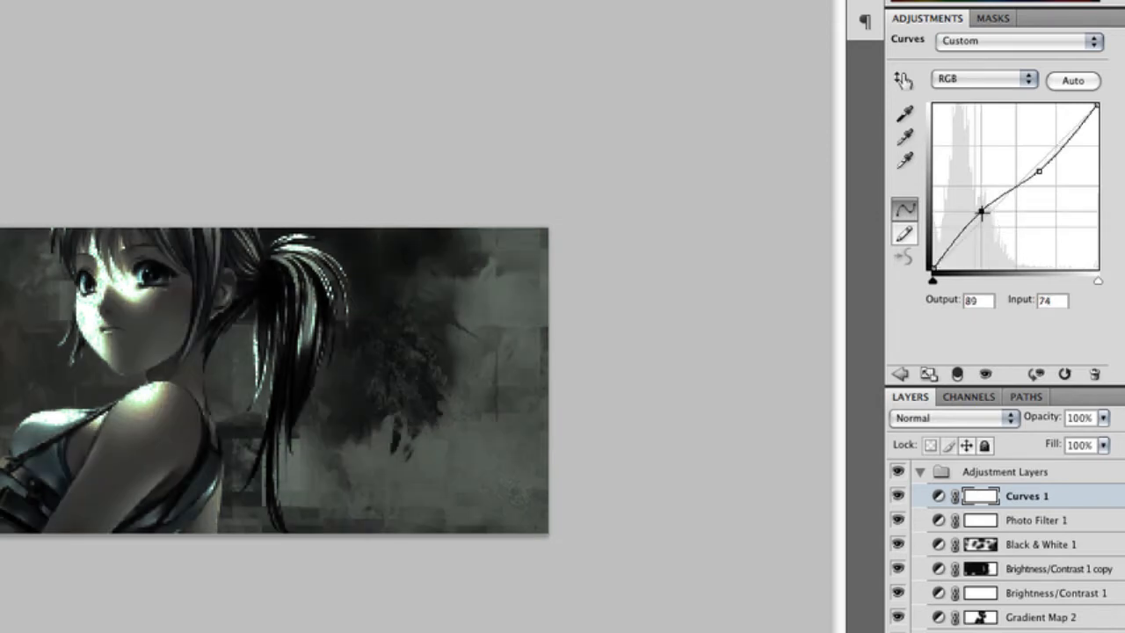
drag(984, 212, 1038, 171)
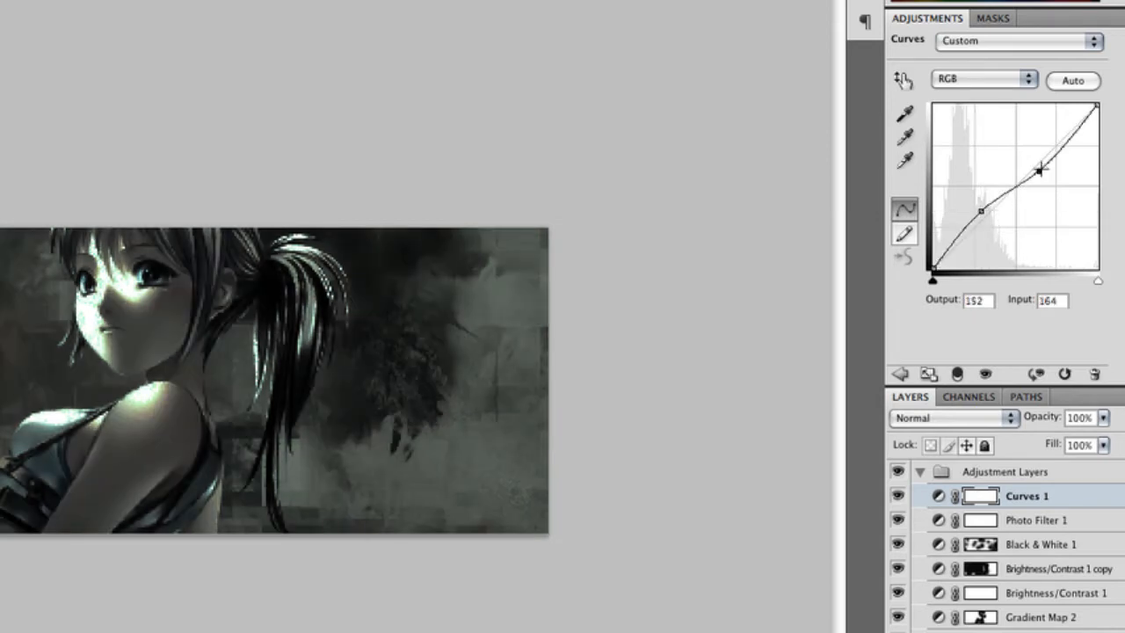
drag(1040, 171, 995, 162)
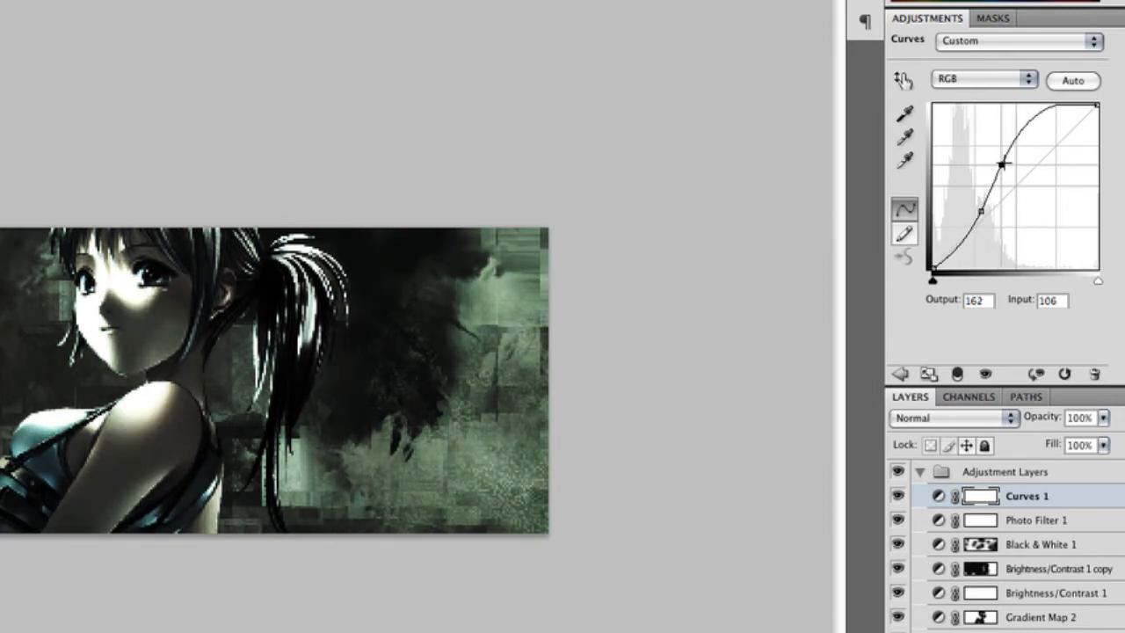
drag(1000, 165, 1002, 166)
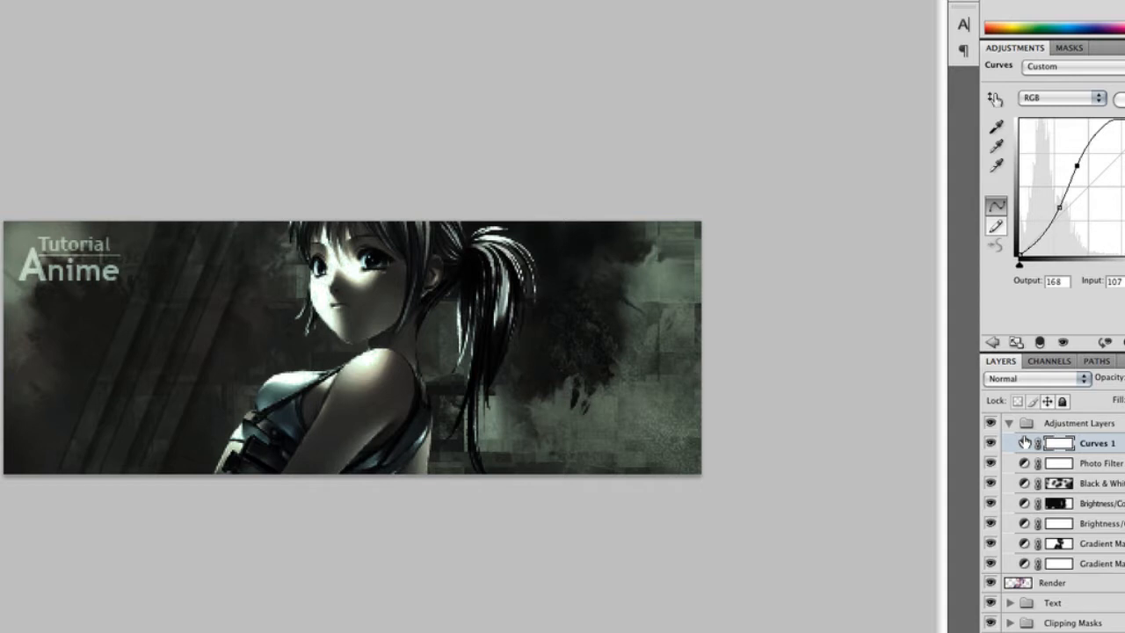
mouse_move(1099, 514)
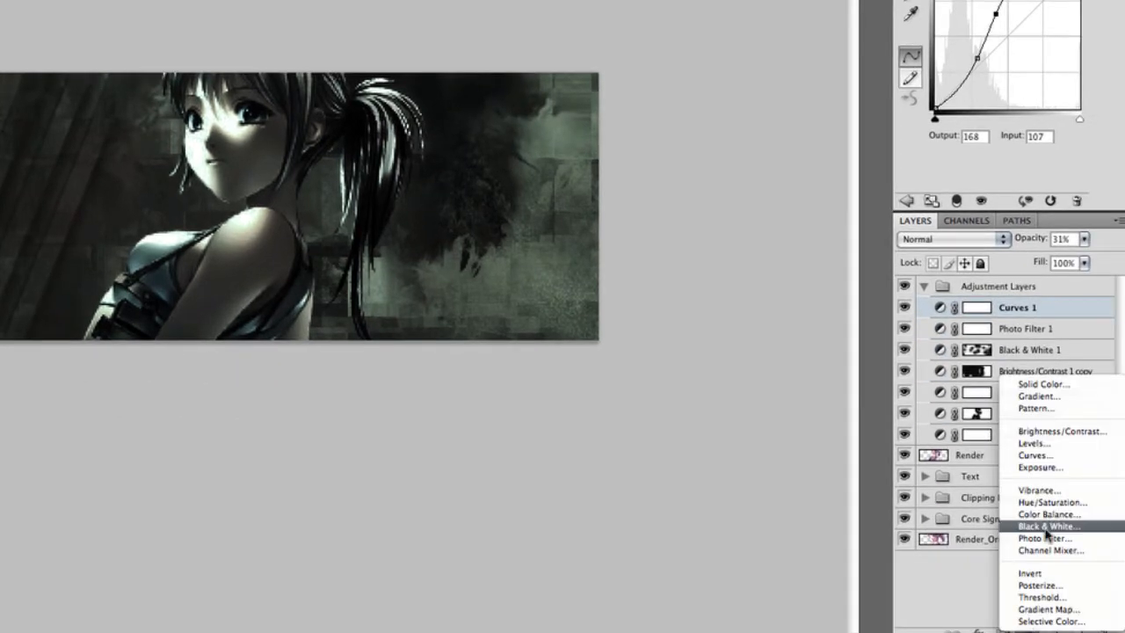
mouse_move(1048, 597)
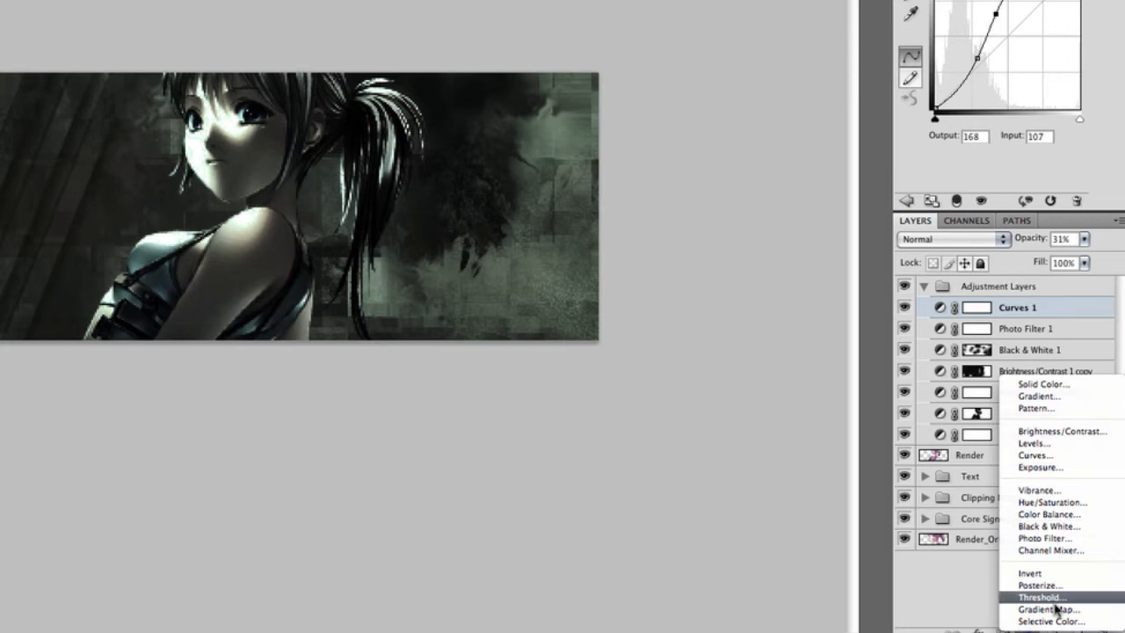
- Add a Gradient Map layer on top using the Black, White gradient
click(1045, 609)
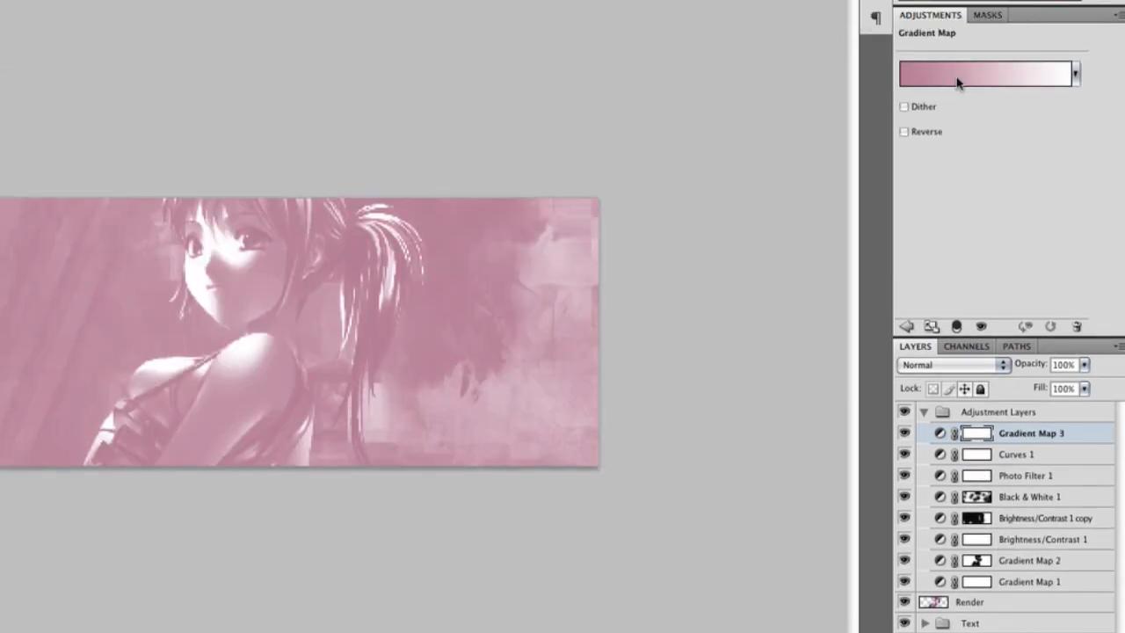
click(985, 73)
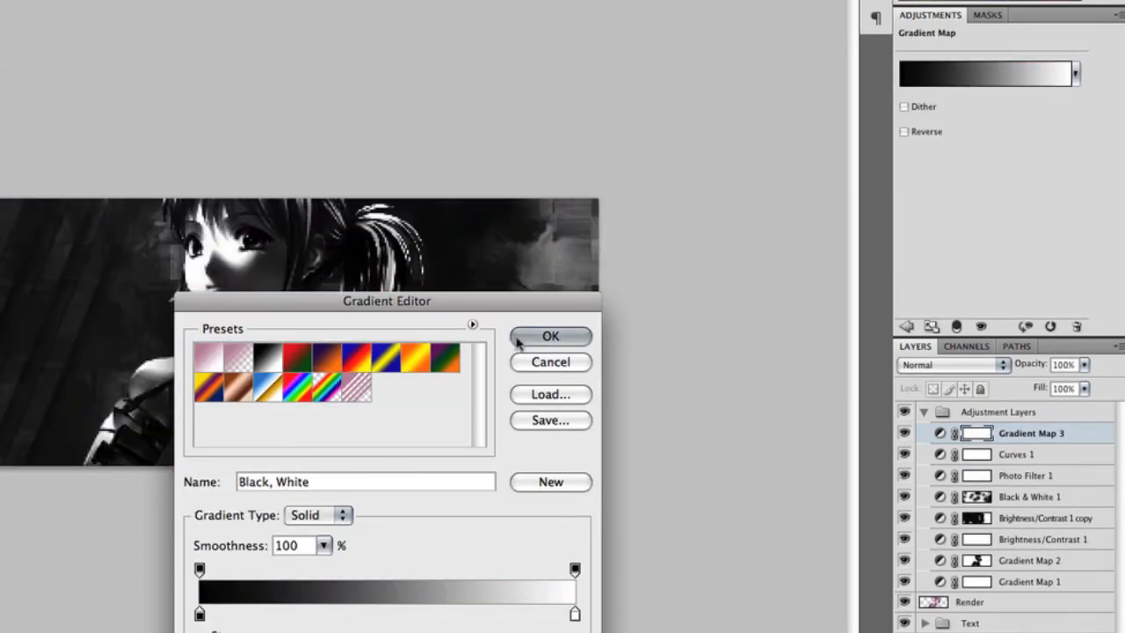
click(551, 336)
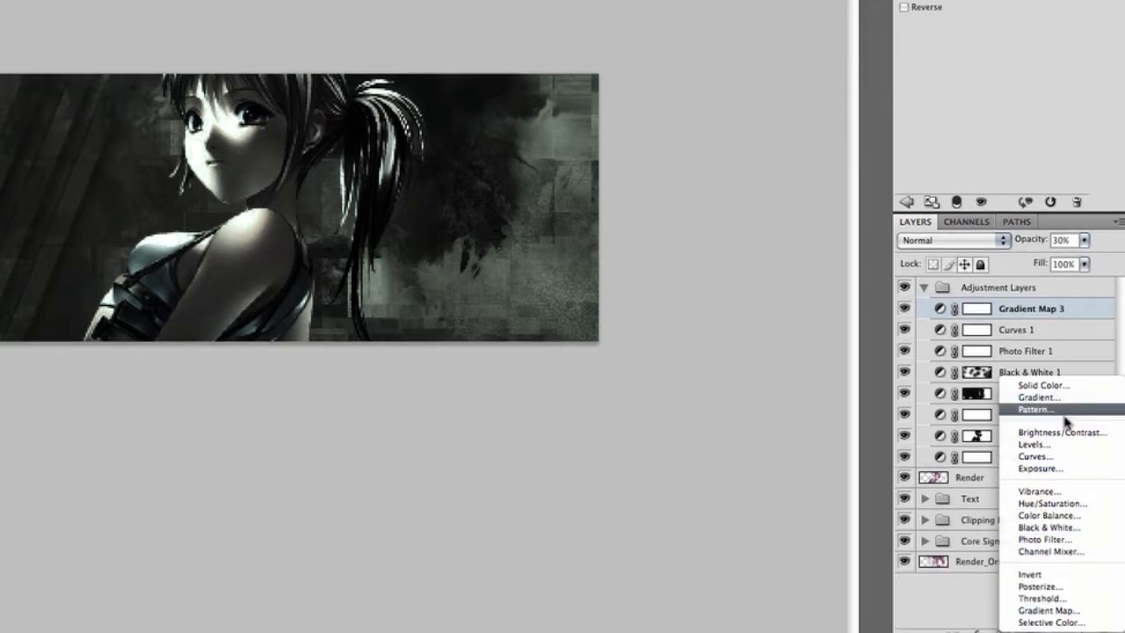
- Add a Brightness/Contrast layer on top and settle its brightness at about 15
click(1061, 432)
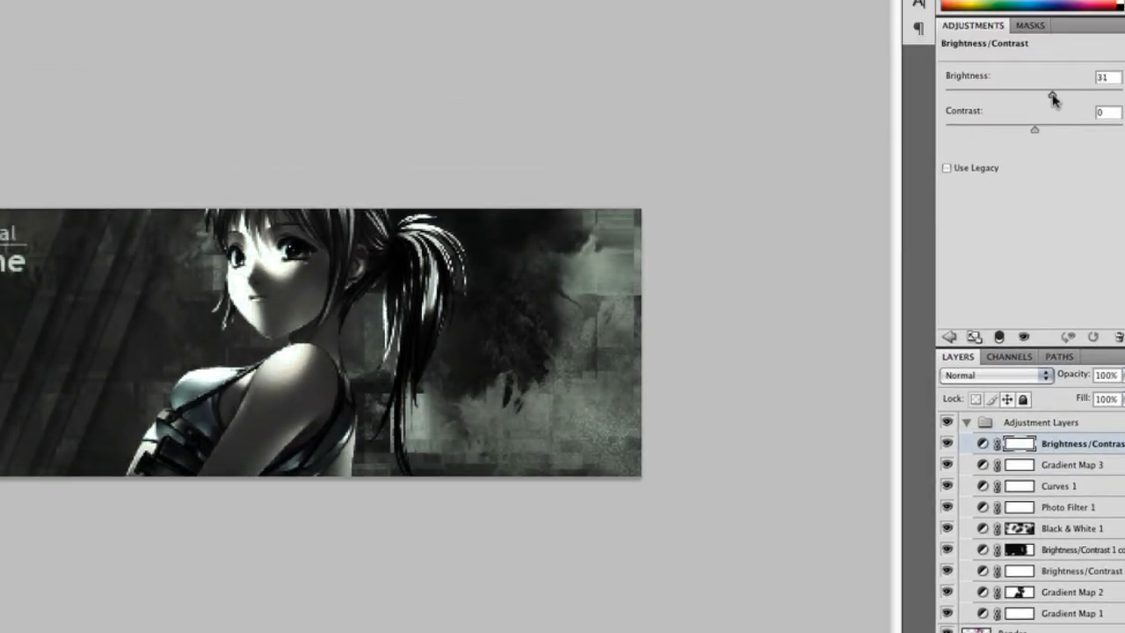
drag(1051, 94, 1055, 94)
text(50)
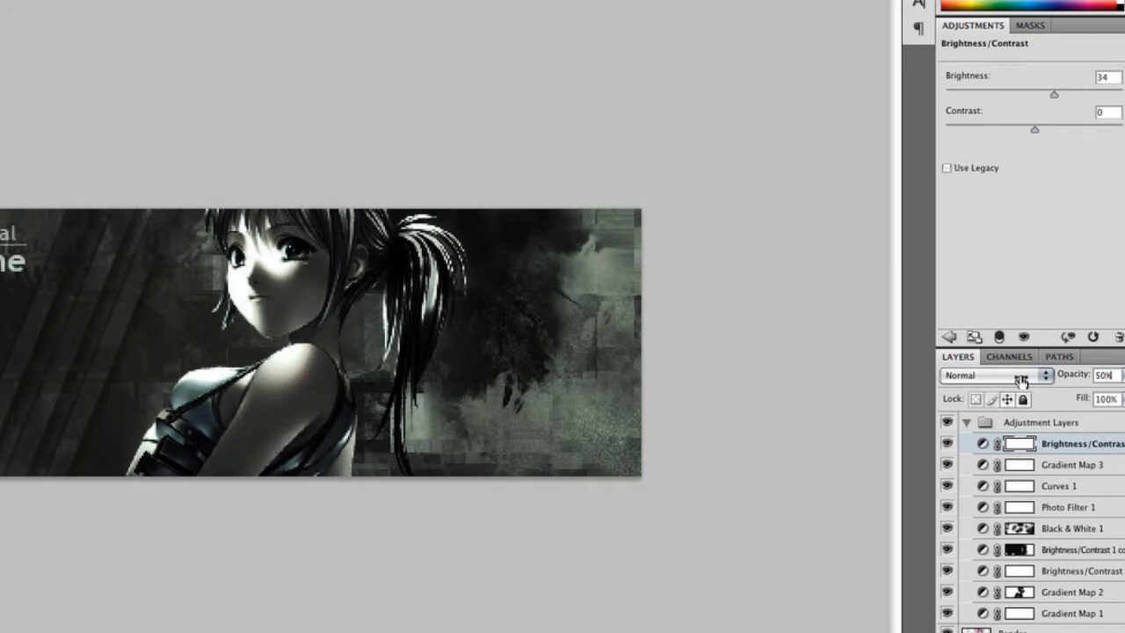
mouse_move(998, 376)
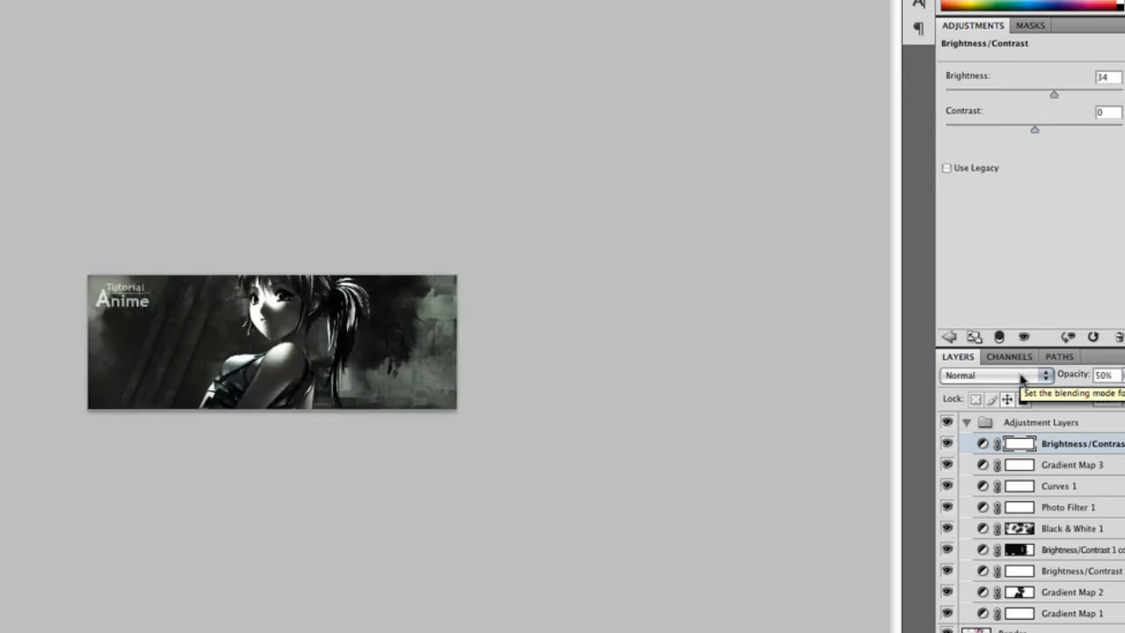
mouse_move(307, 307)
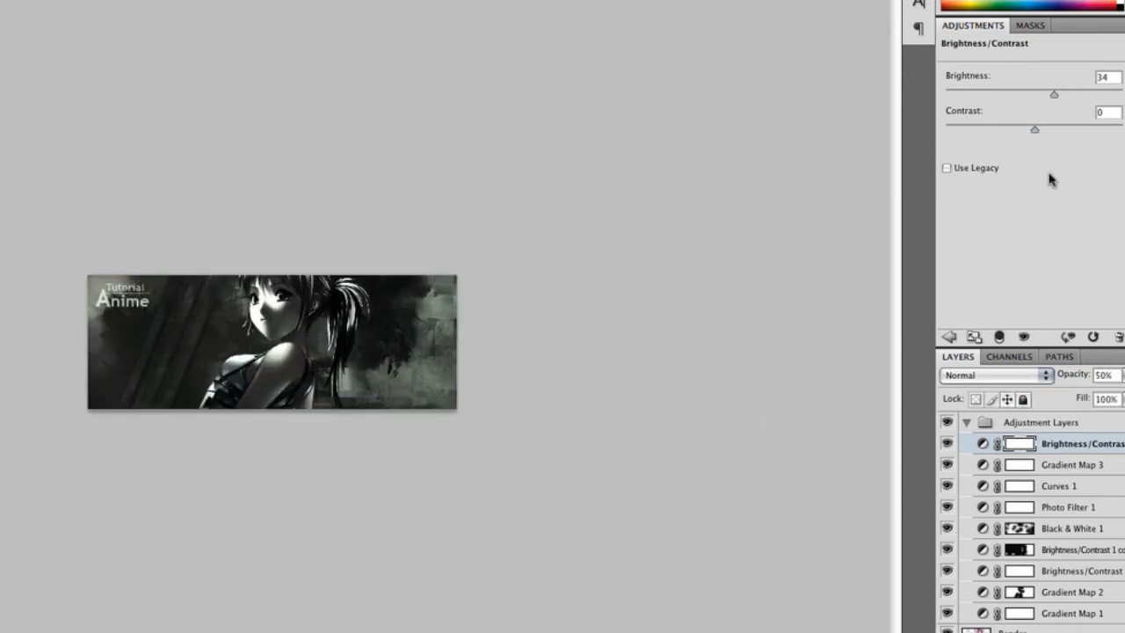
drag(1054, 94, 1042, 94)
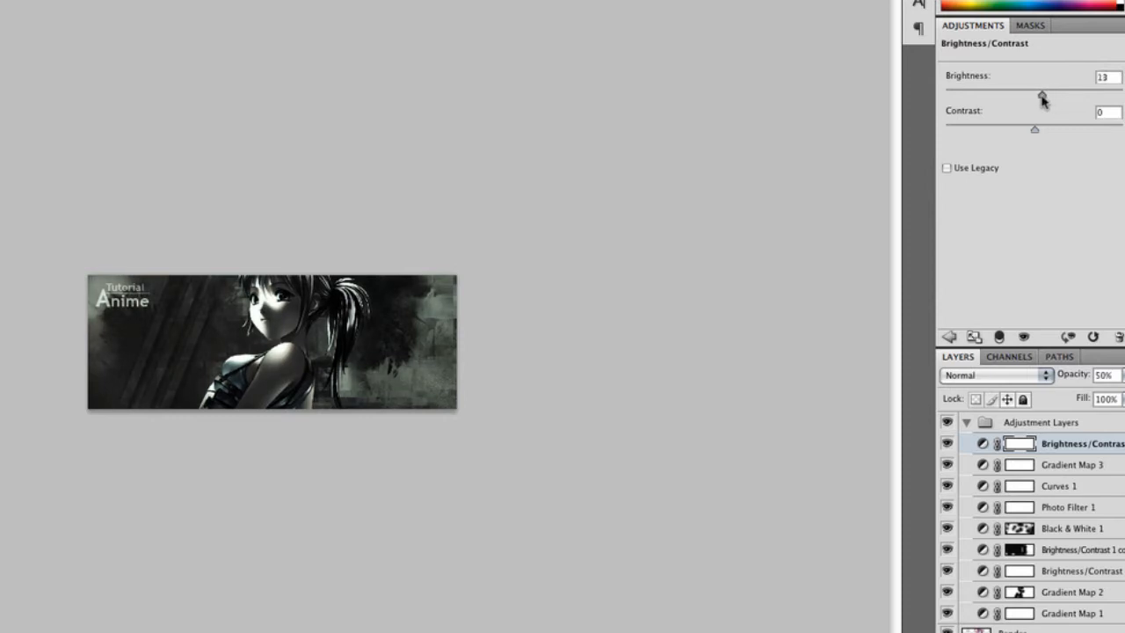
drag(1045, 94, 1041, 95)
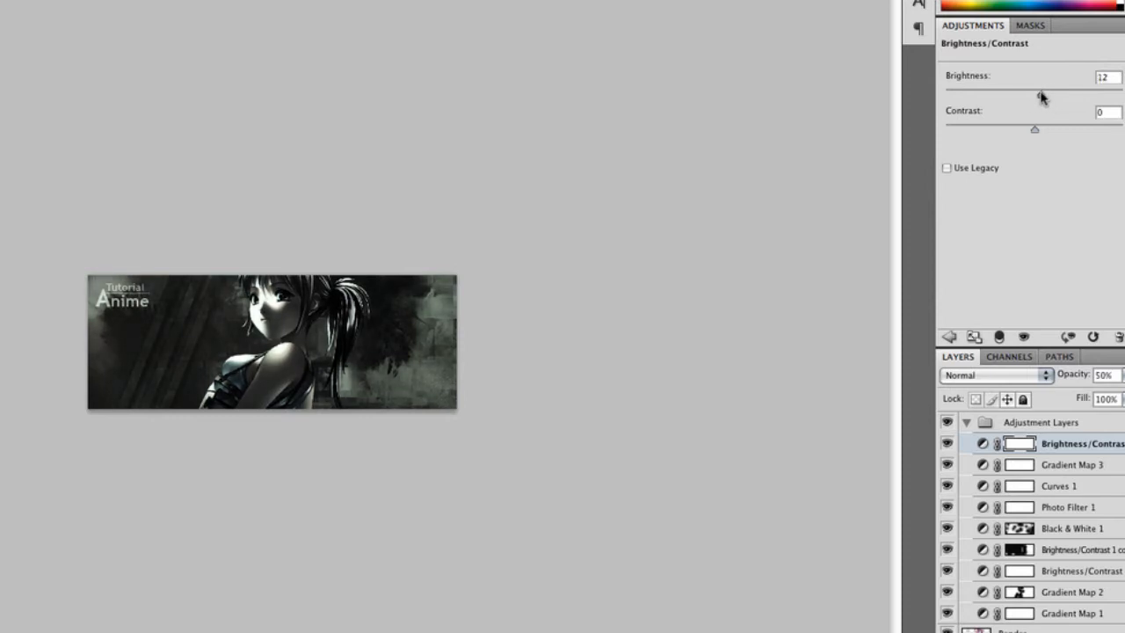
drag(1035, 95, 1043, 94)
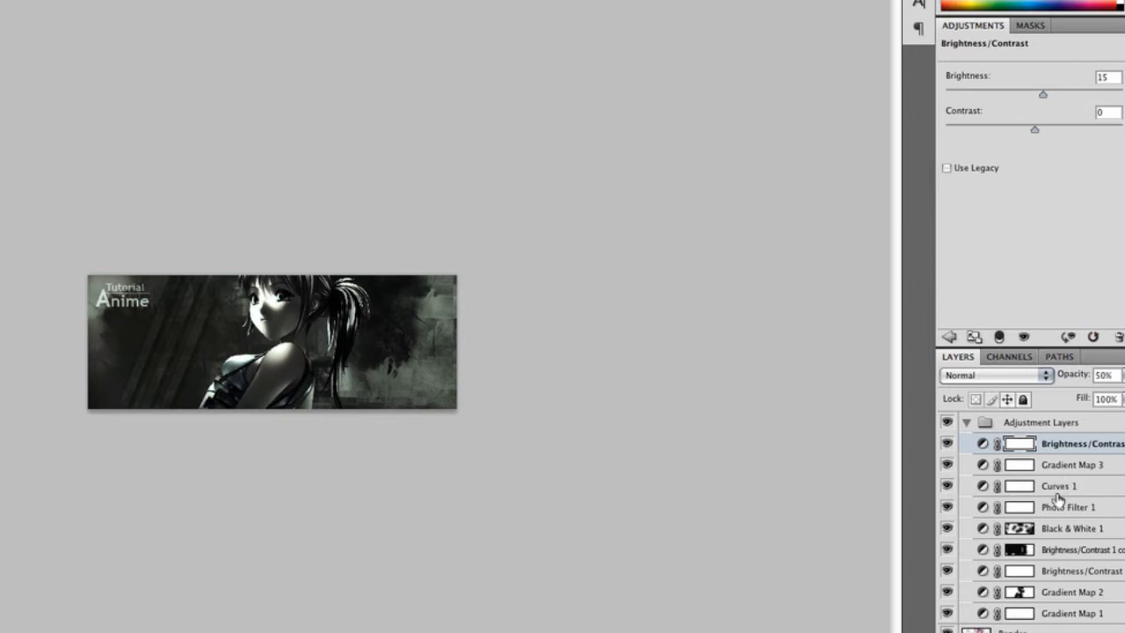
- Pull the lower point of Curves 1 down to deepen the shadows
click(1059, 486)
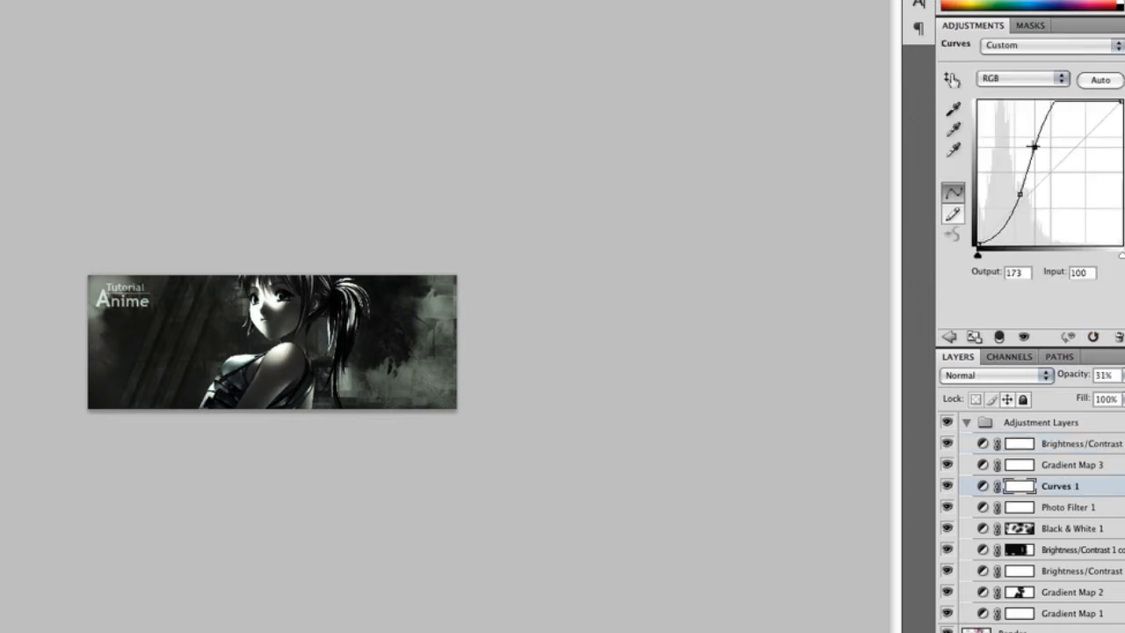
drag(1037, 147, 1022, 195)
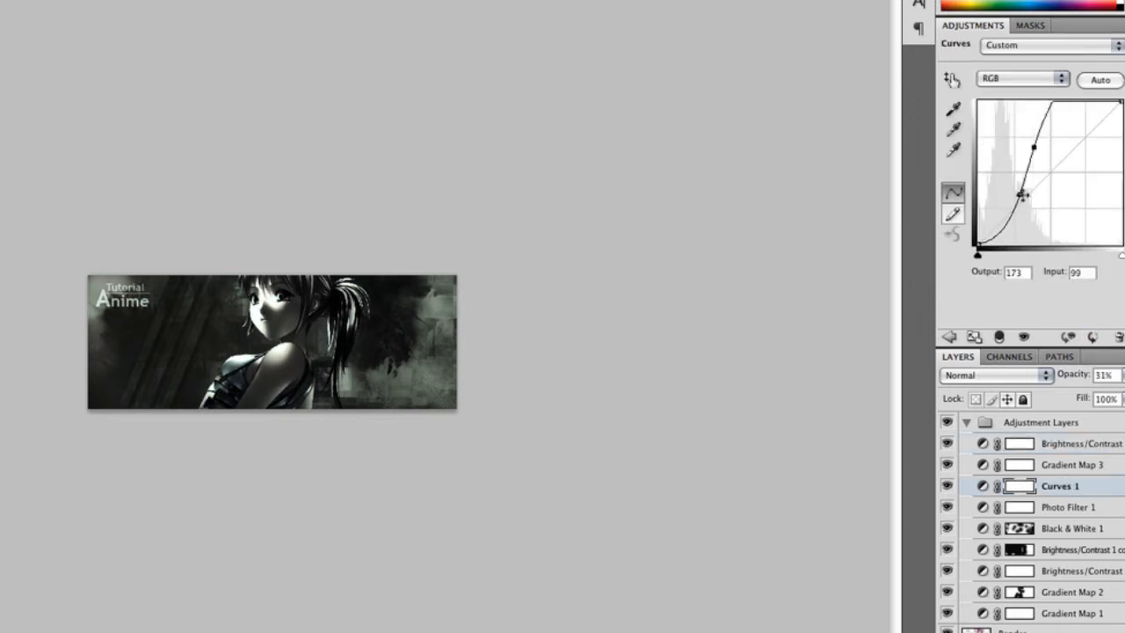
drag(1024, 195, 1015, 202)
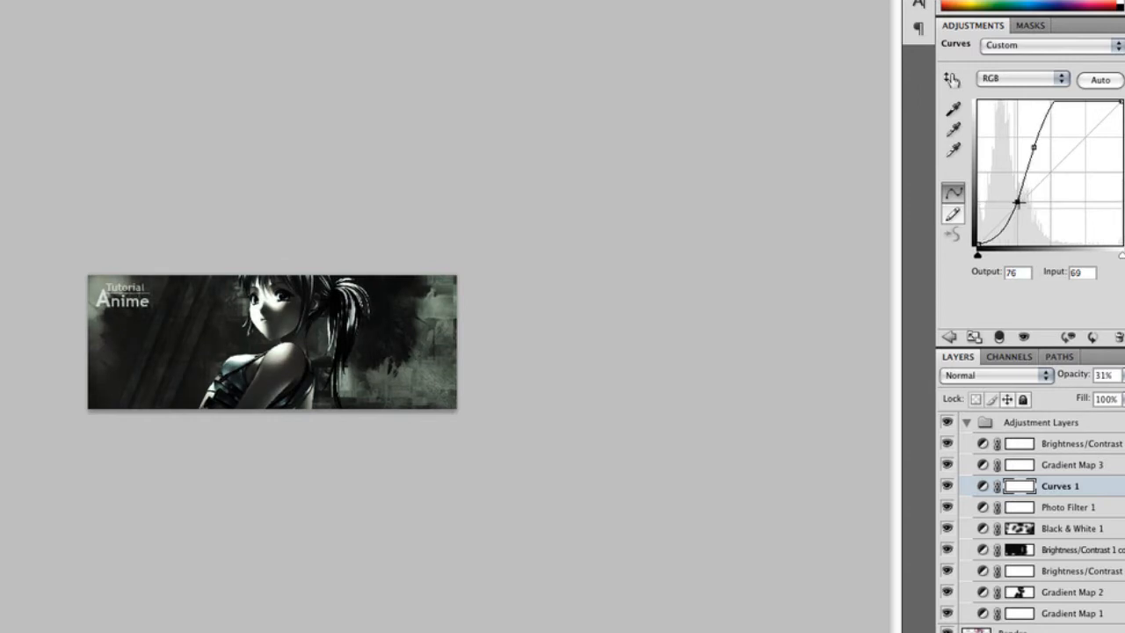
- Tune the darkening Brightness/Contrast copy to a strongly negative brightness, around -119
click(1072, 528)
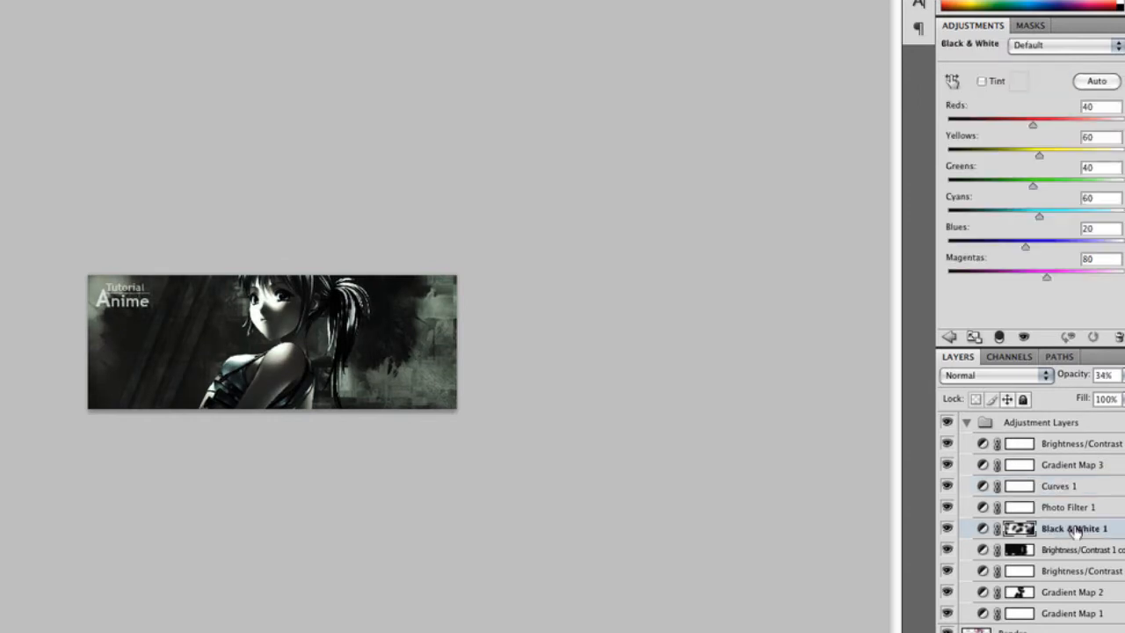
click(1081, 548)
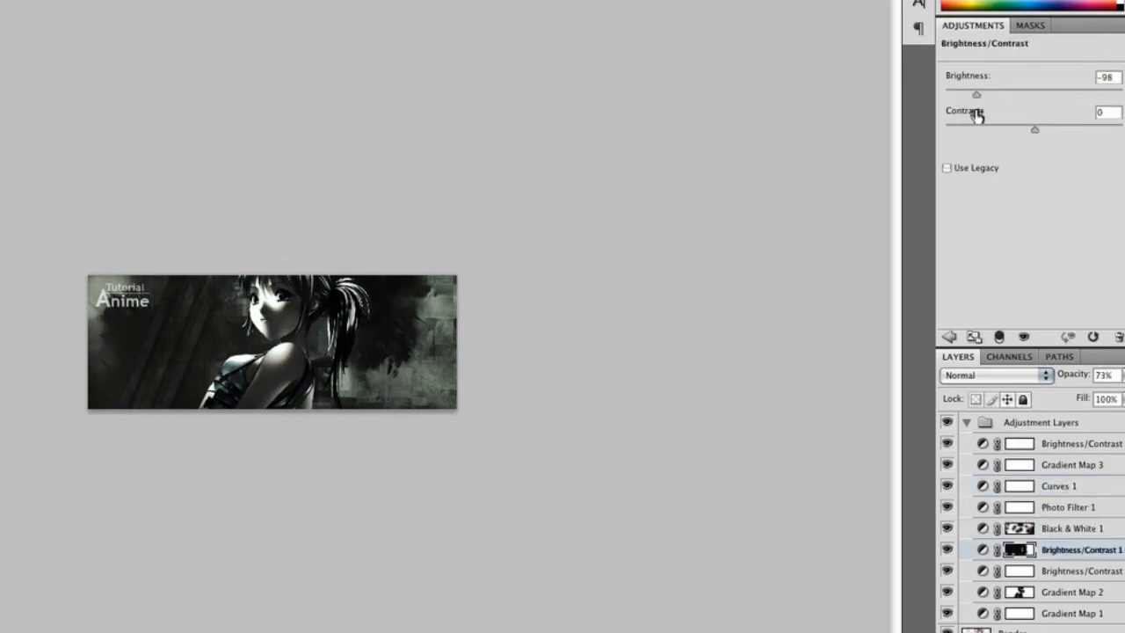
drag(977, 95, 948, 94)
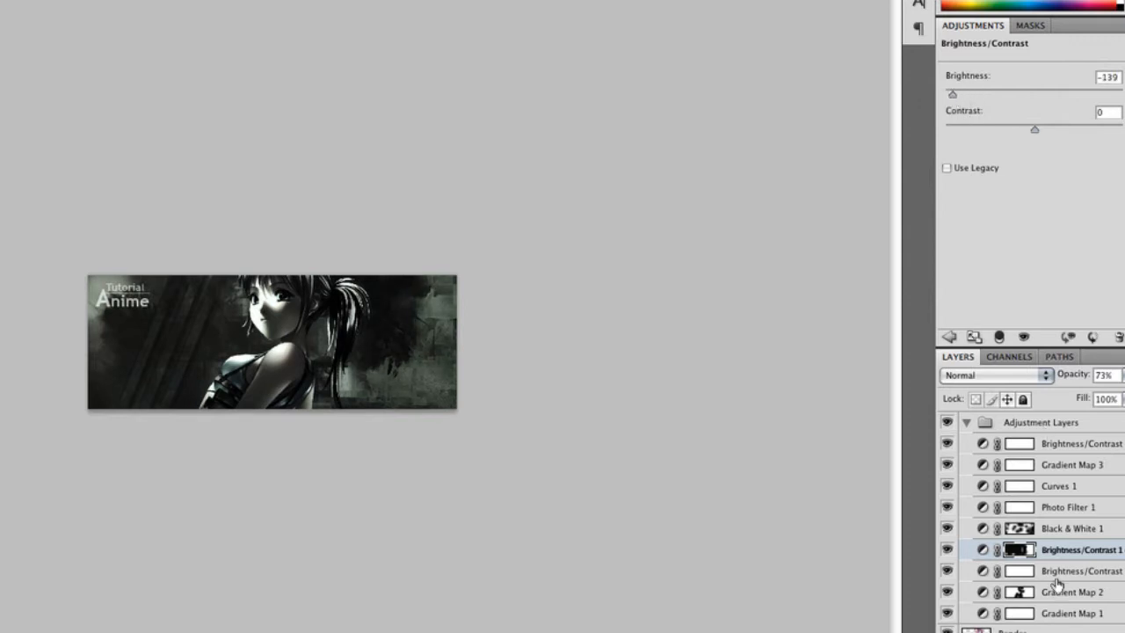
drag(952, 94, 965, 94)
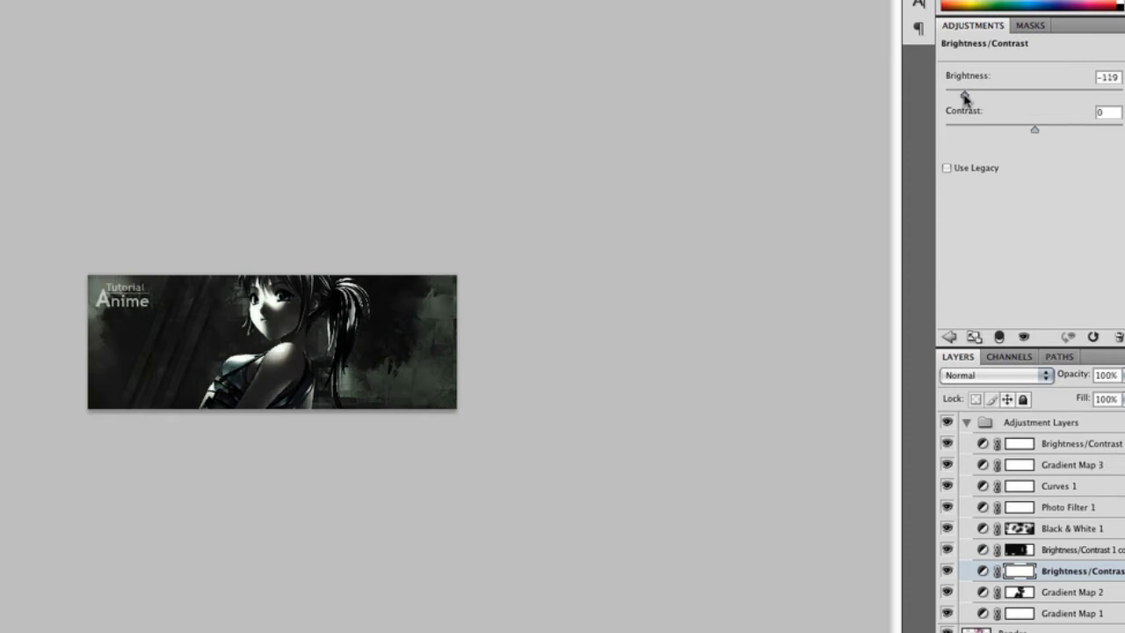
drag(966, 97, 962, 96)
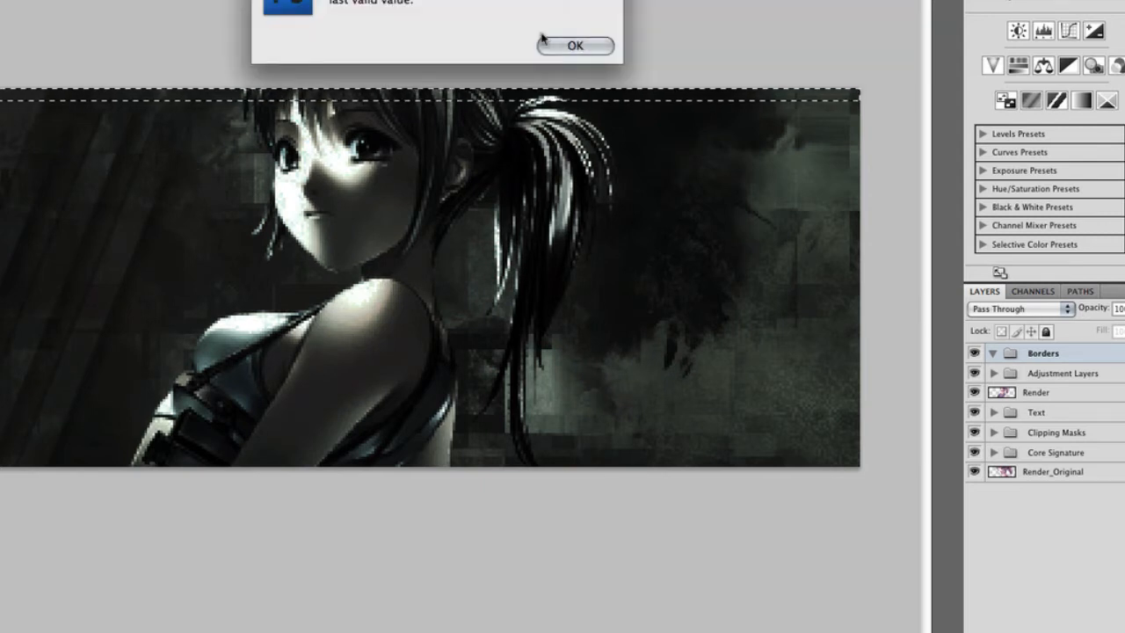
- Dismiss the invalid value warning while setting the Borders group opacity
click(575, 46)
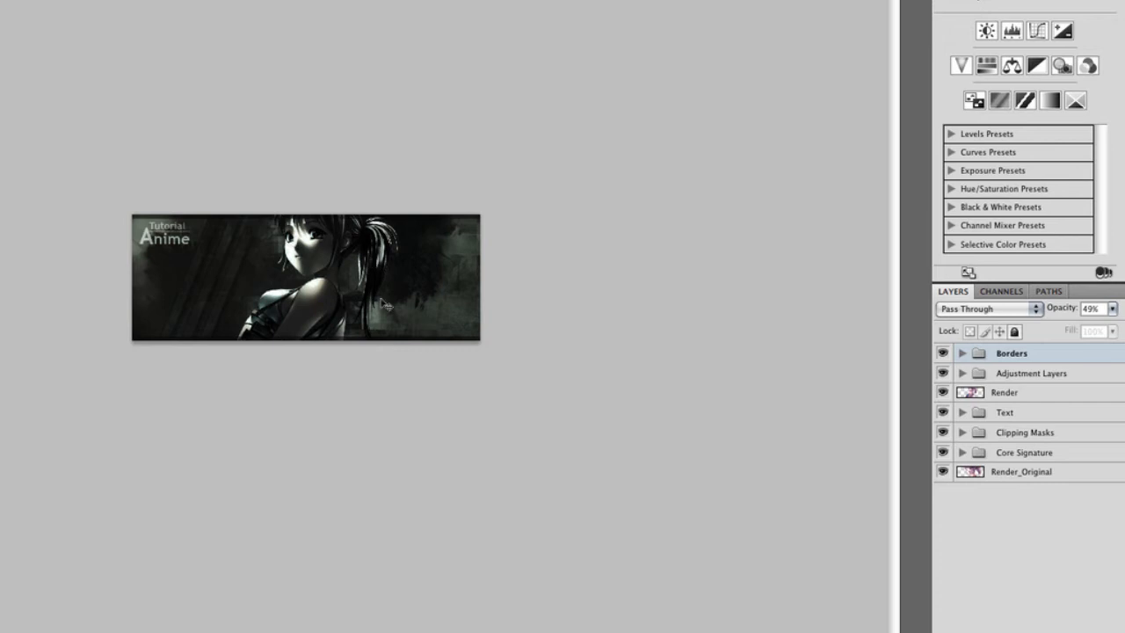
mouse_move(437, 273)
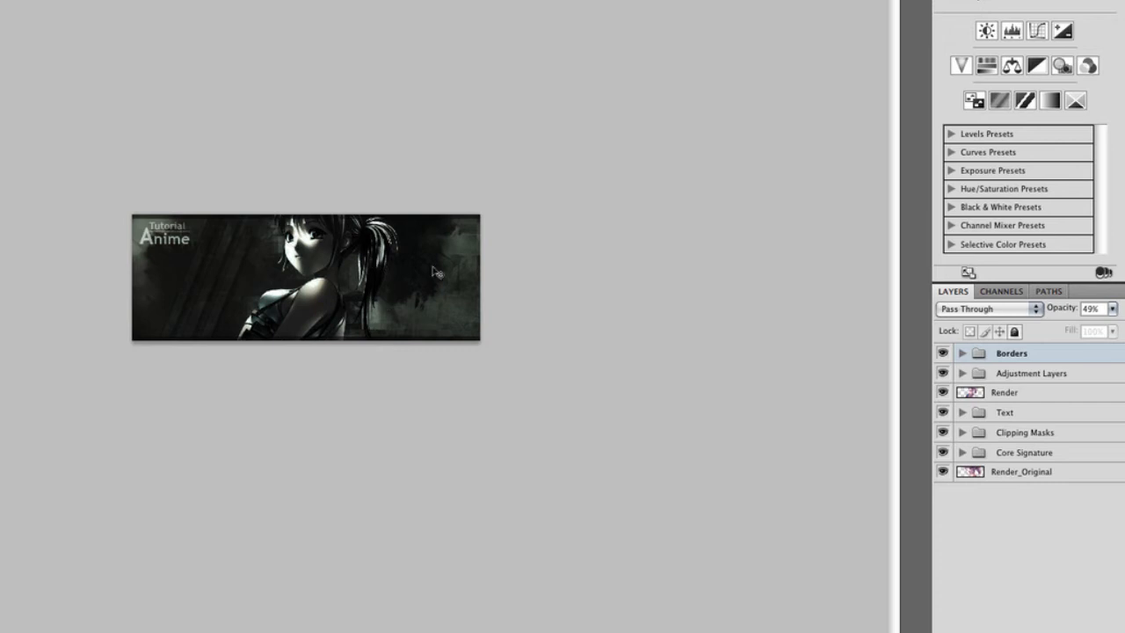
mouse_move(1000, 378)
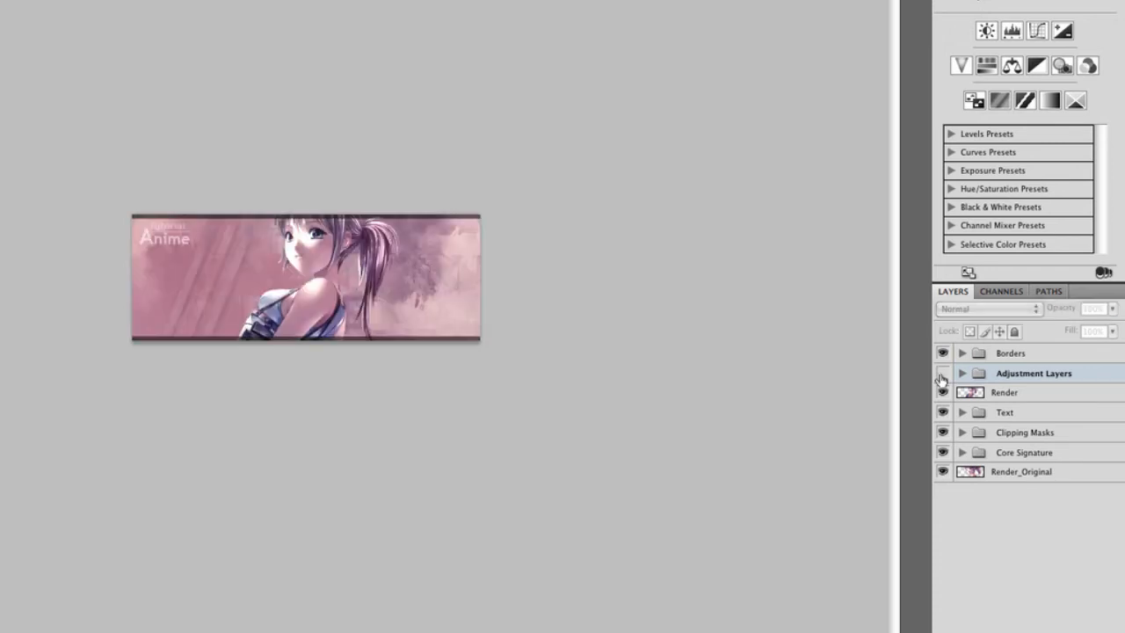
click(942, 373)
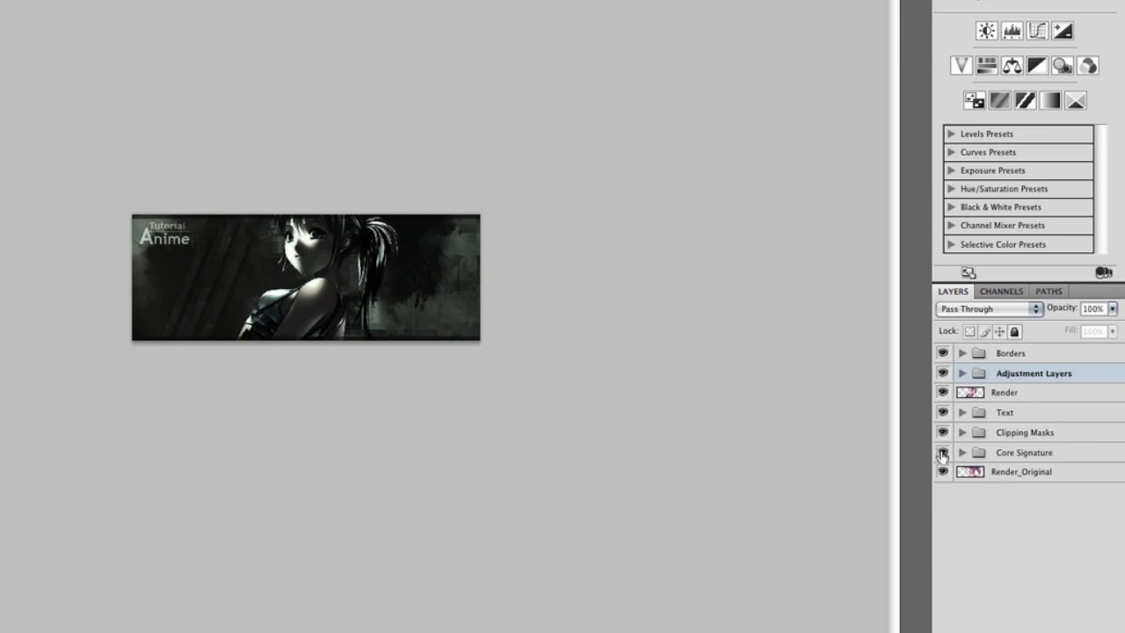
click(943, 452)
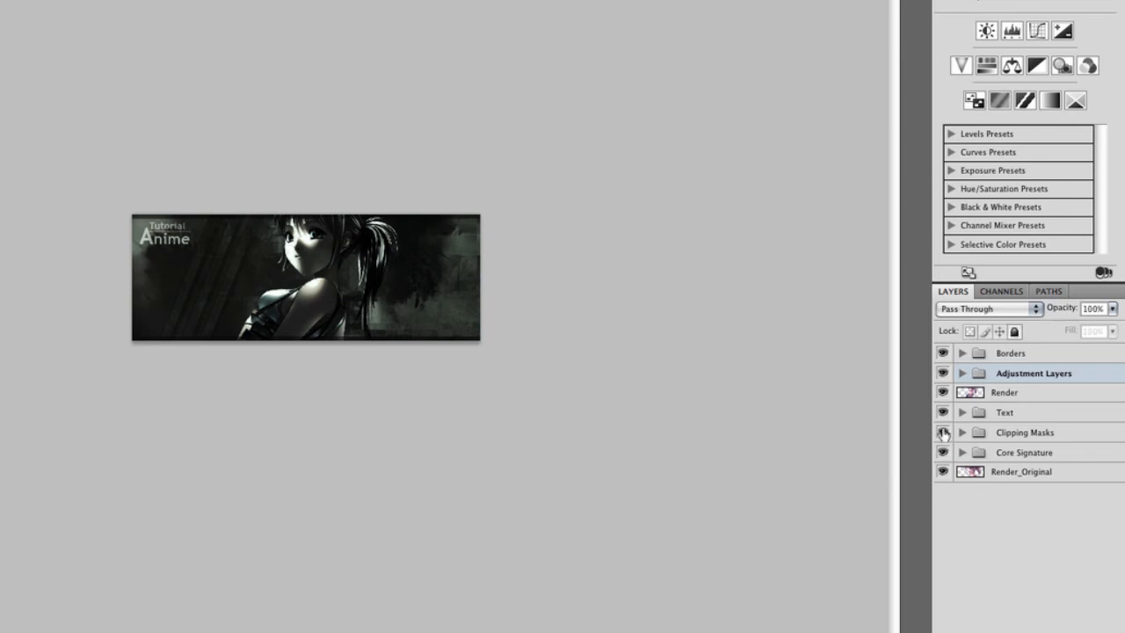
mouse_move(943, 435)
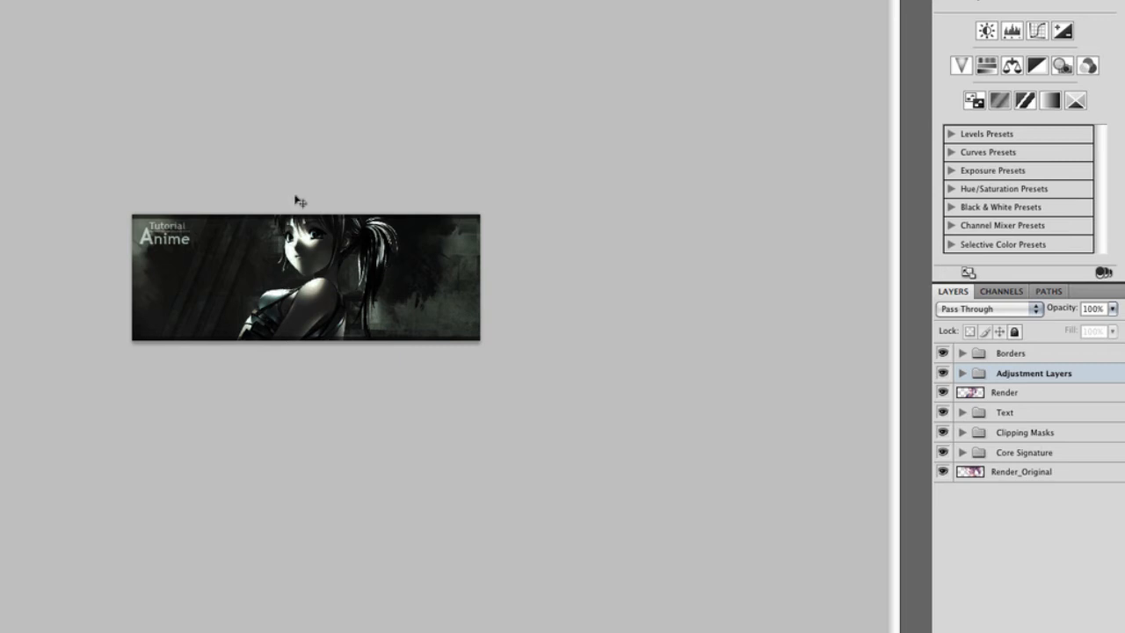
mouse_move(283, 198)
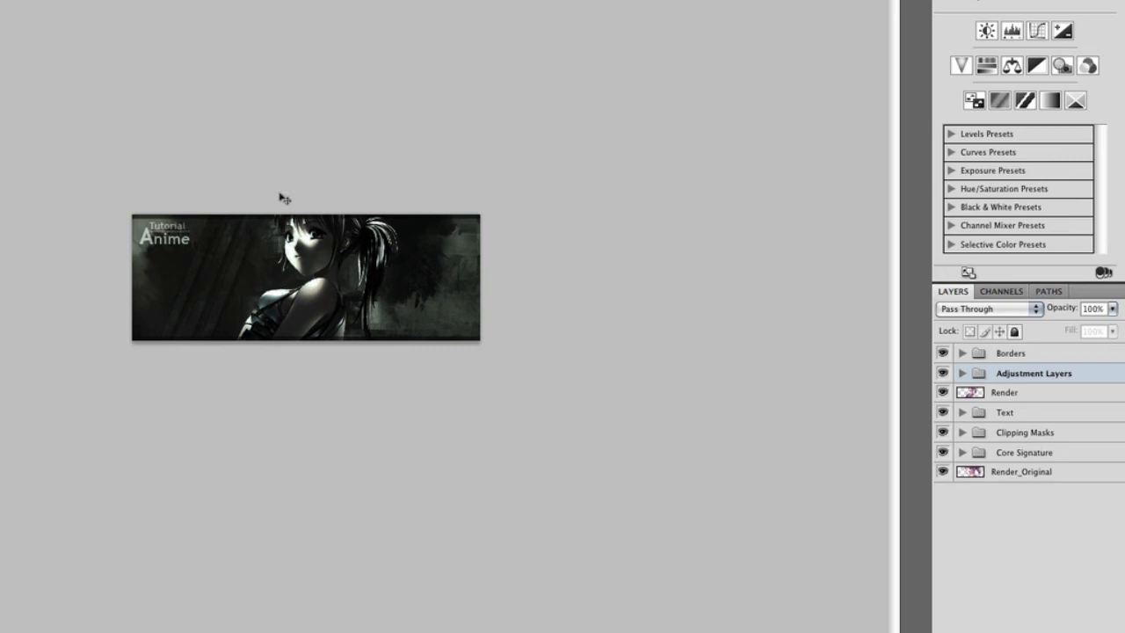
mouse_move(697, 332)
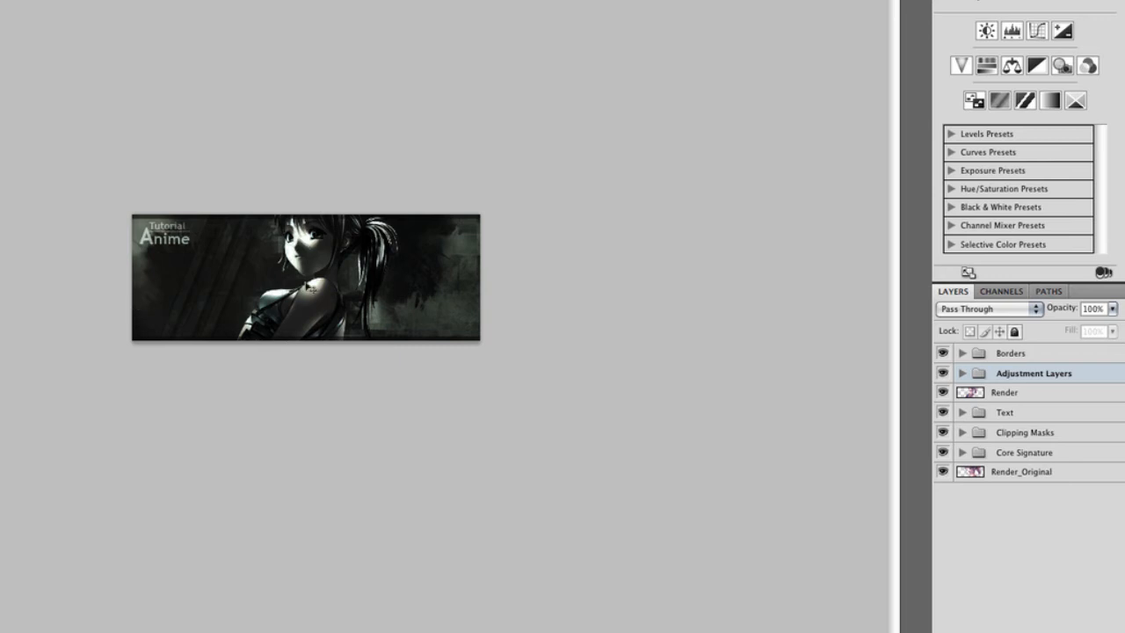
mouse_move(1096, 452)
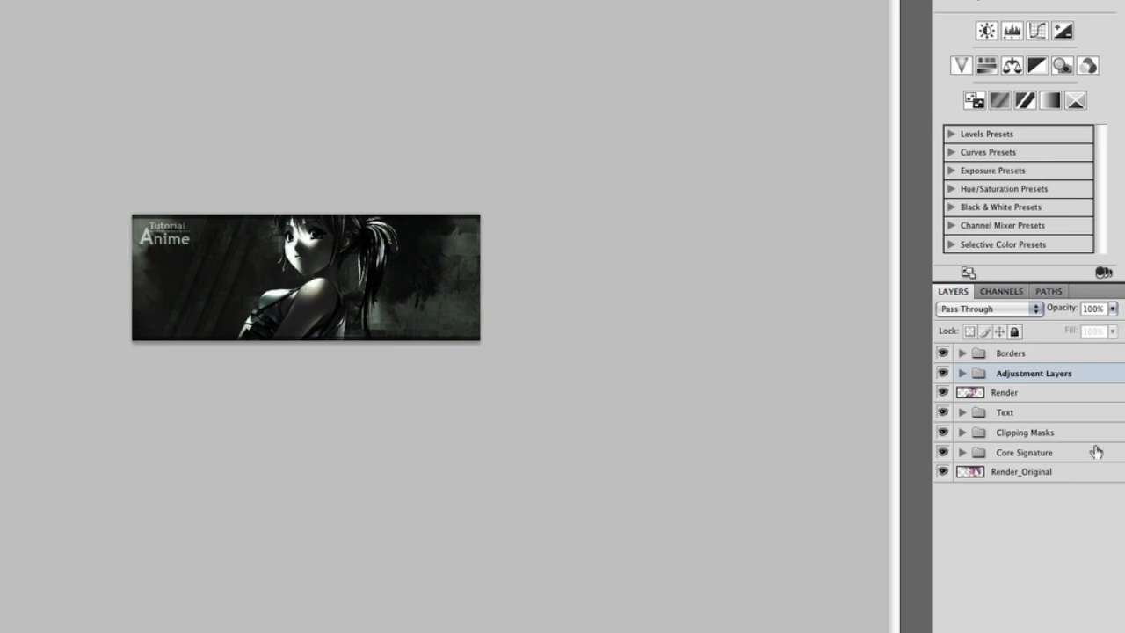
click(1026, 432)
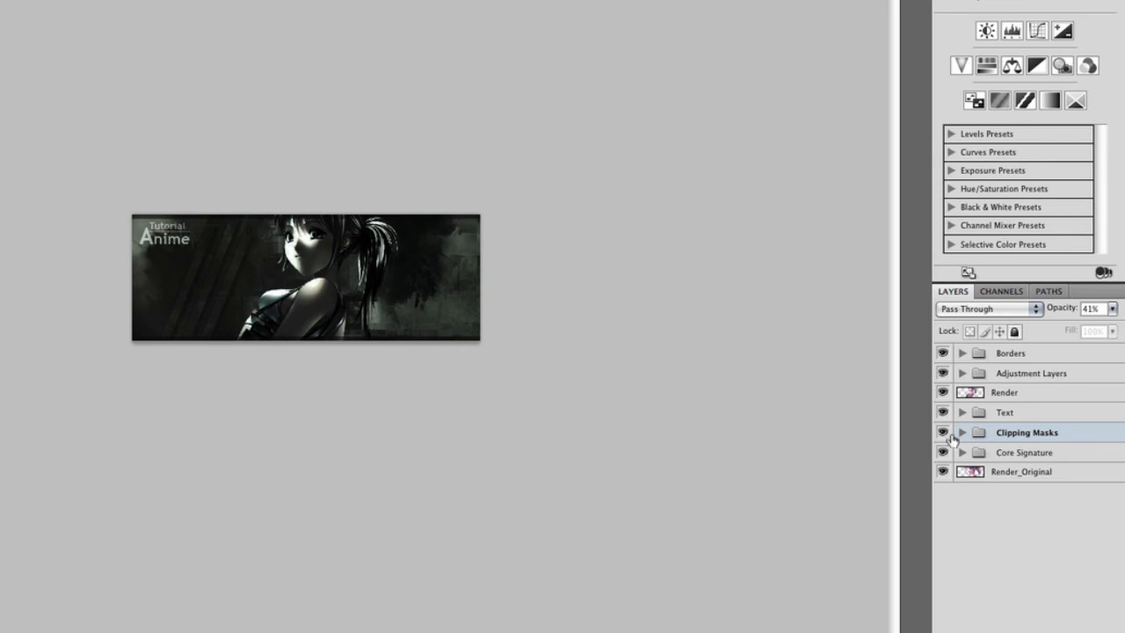
click(962, 432)
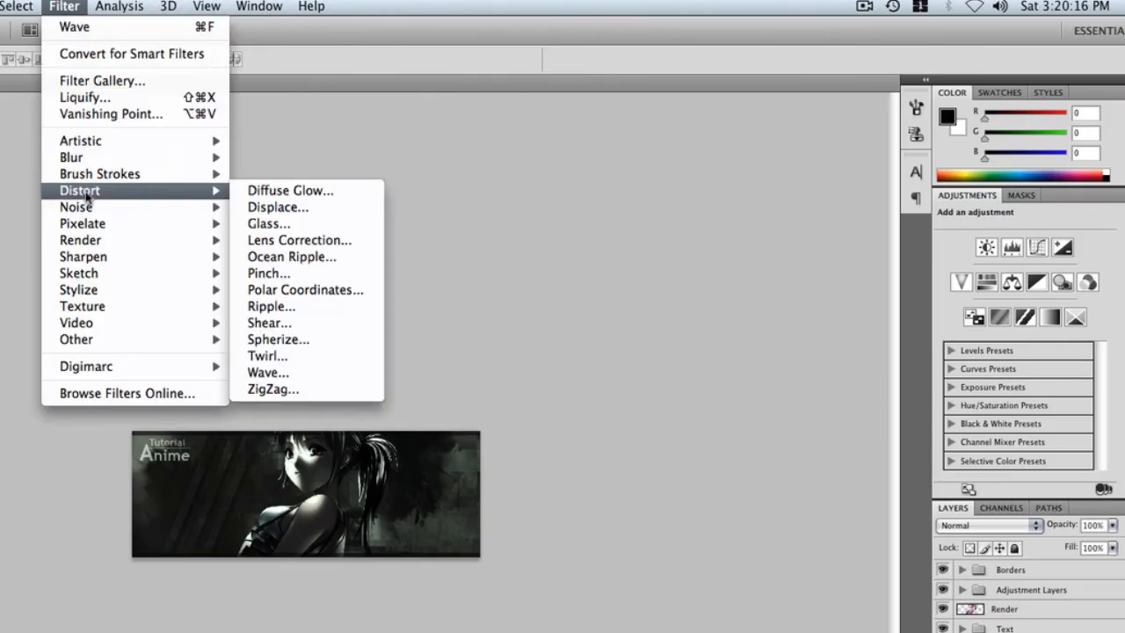
- Browse the Filter > Distort submenu before expanding the Clipping Masks group
click(271, 306)
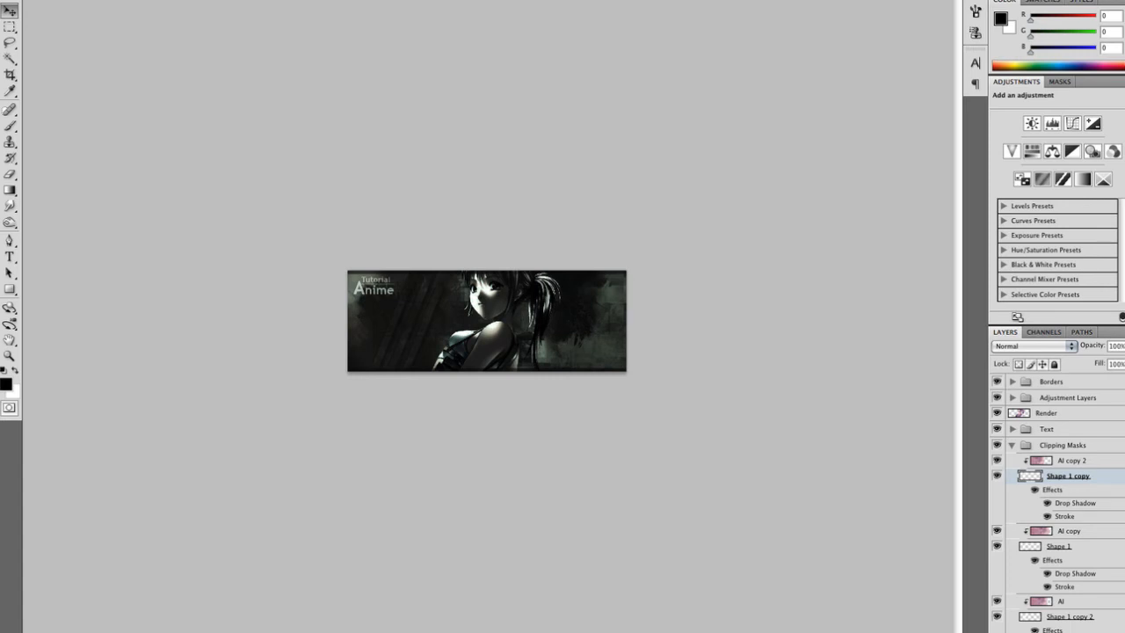
mouse_move(1016, 485)
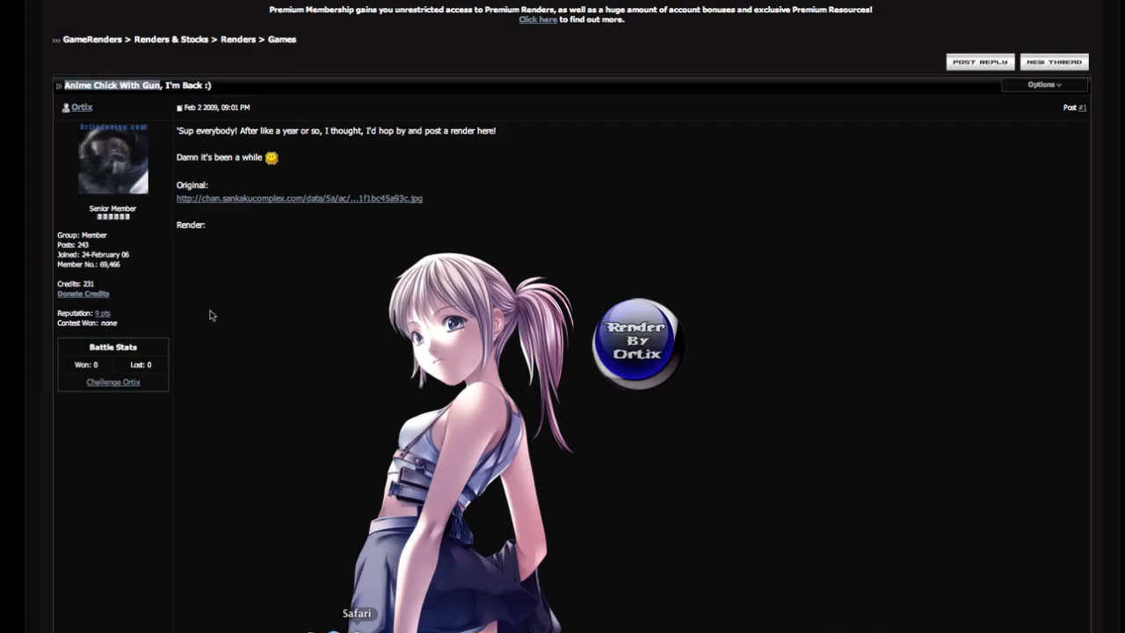
- View the GameRenders forum thread with the original anime girl render in Safari
click(113, 106)
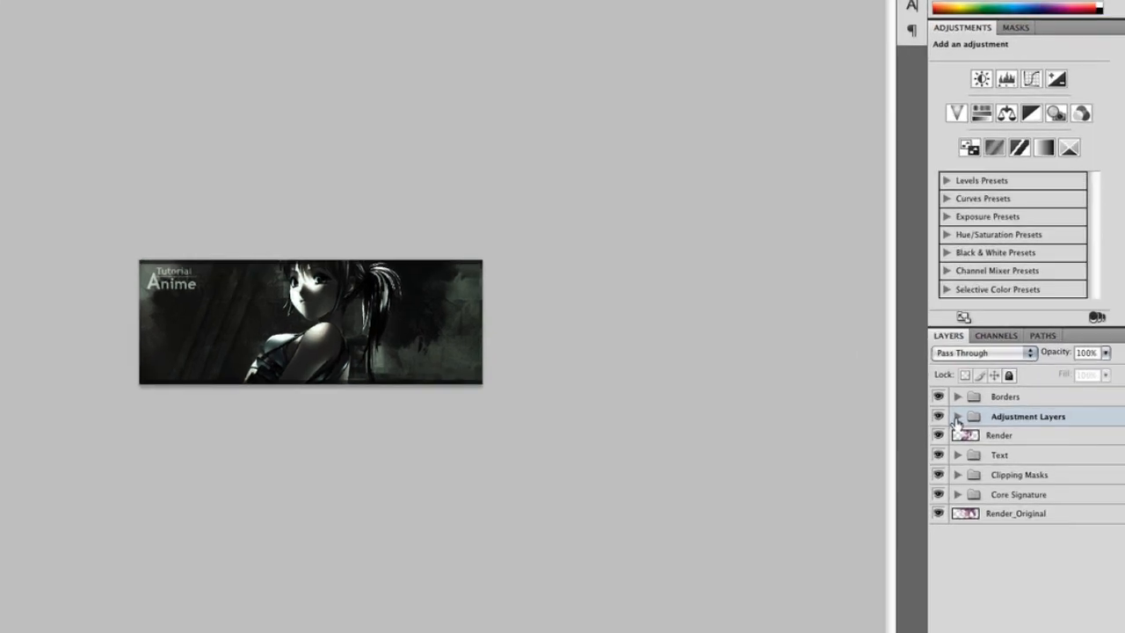
click(957, 416)
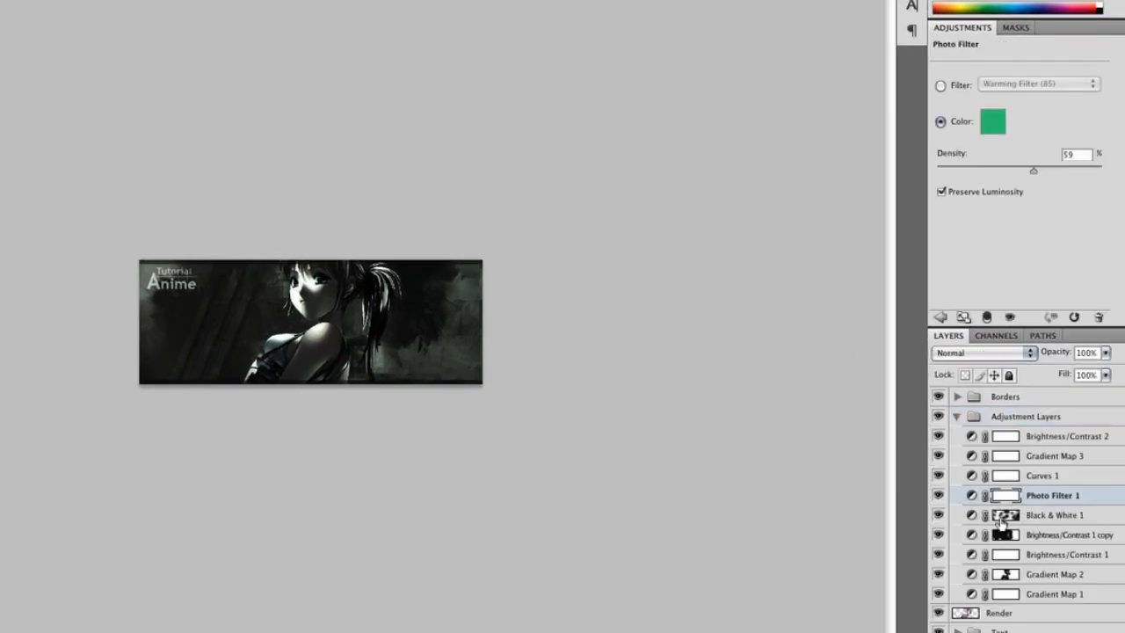
click(993, 122)
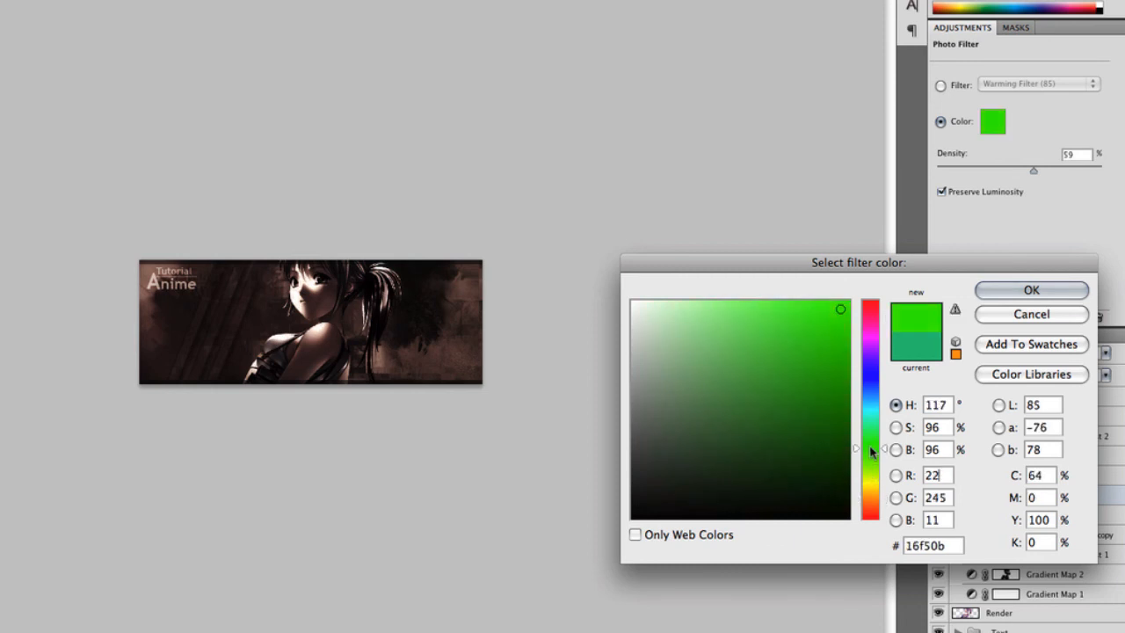
click(871, 405)
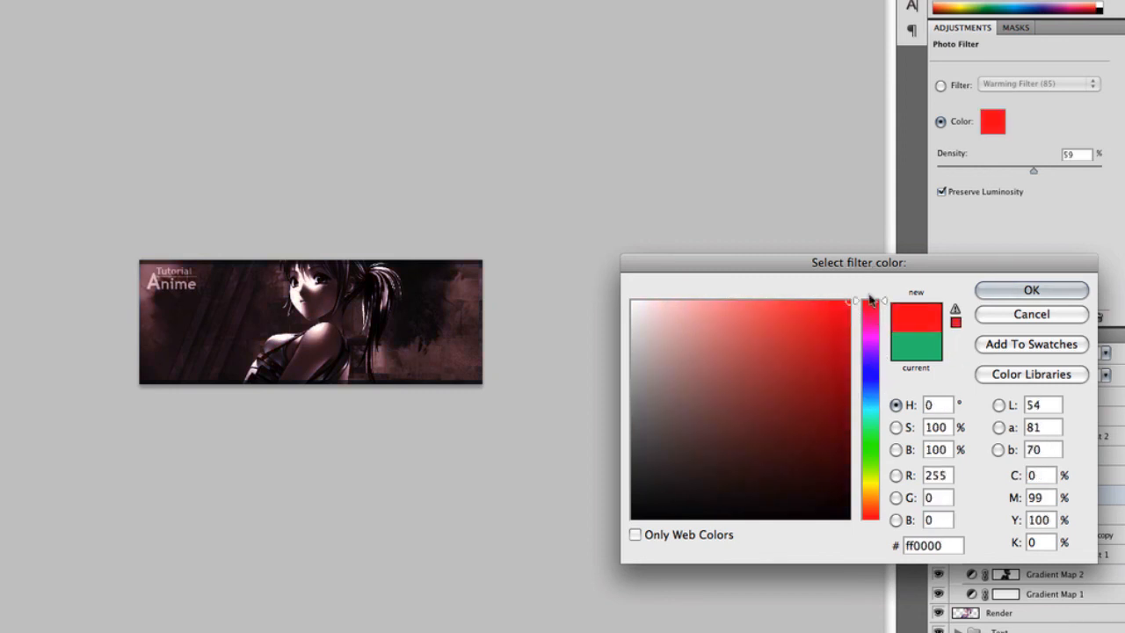
click(807, 400)
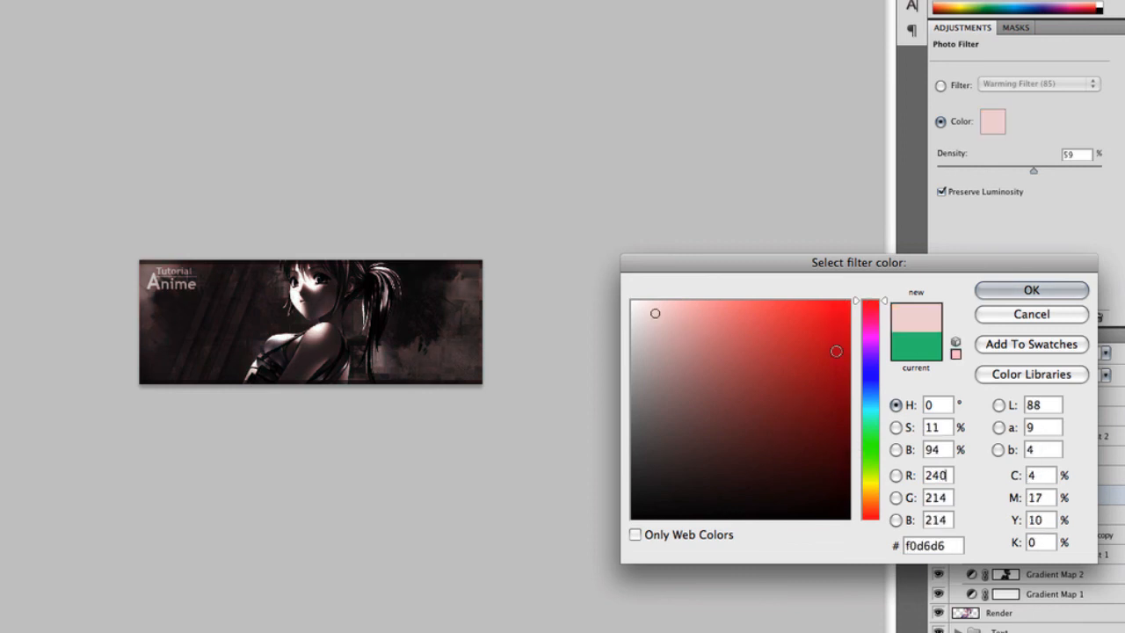
click(1031, 290)
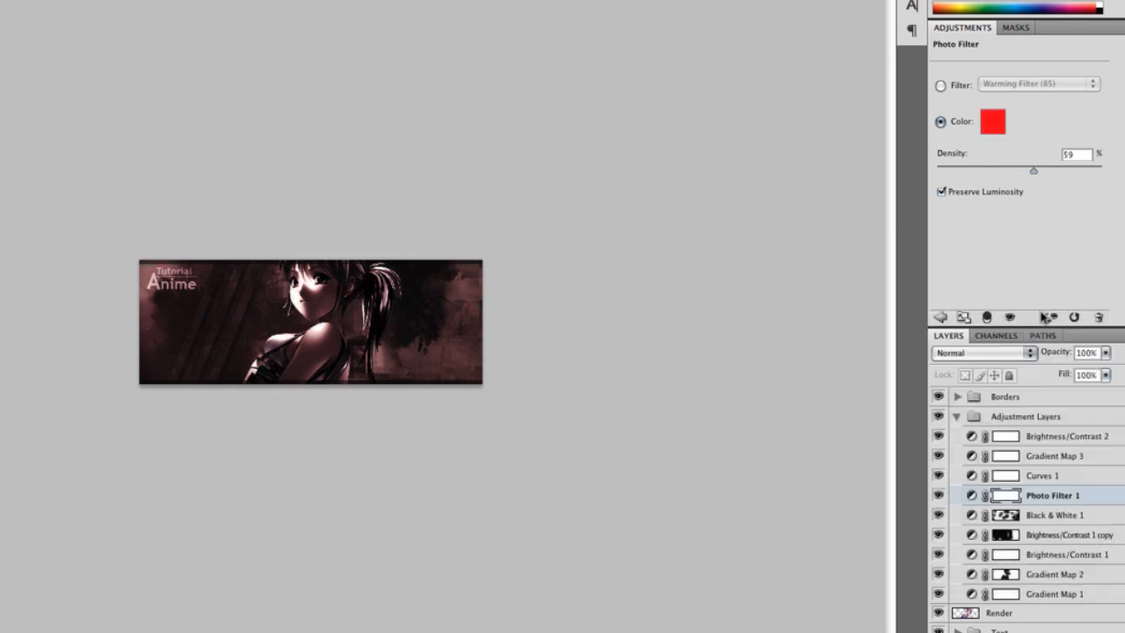
click(993, 122)
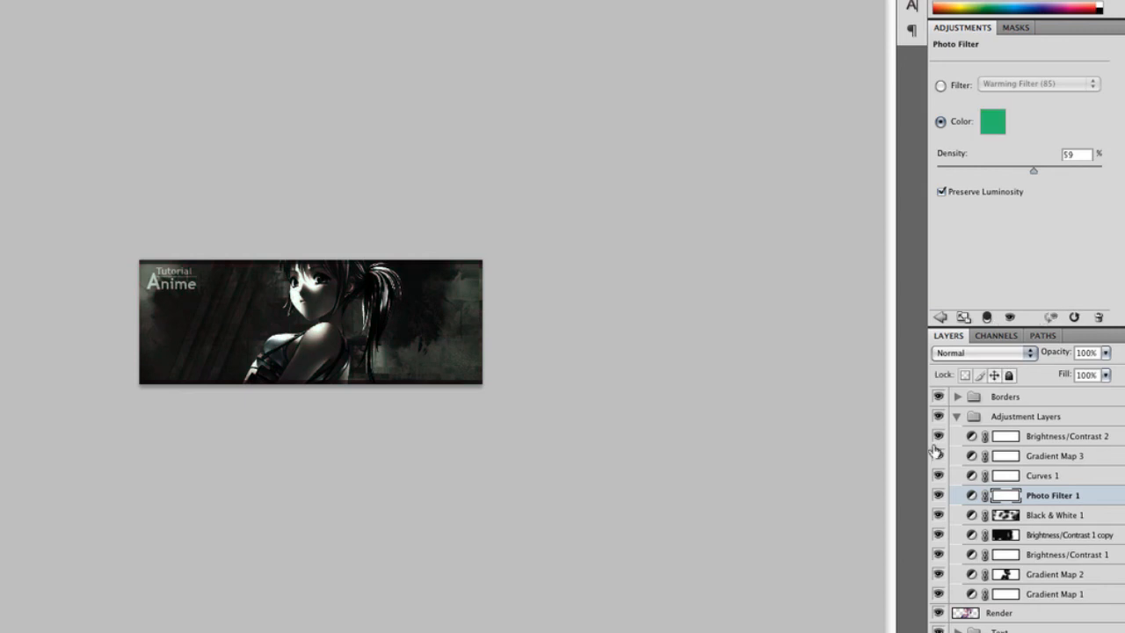
click(957, 416)
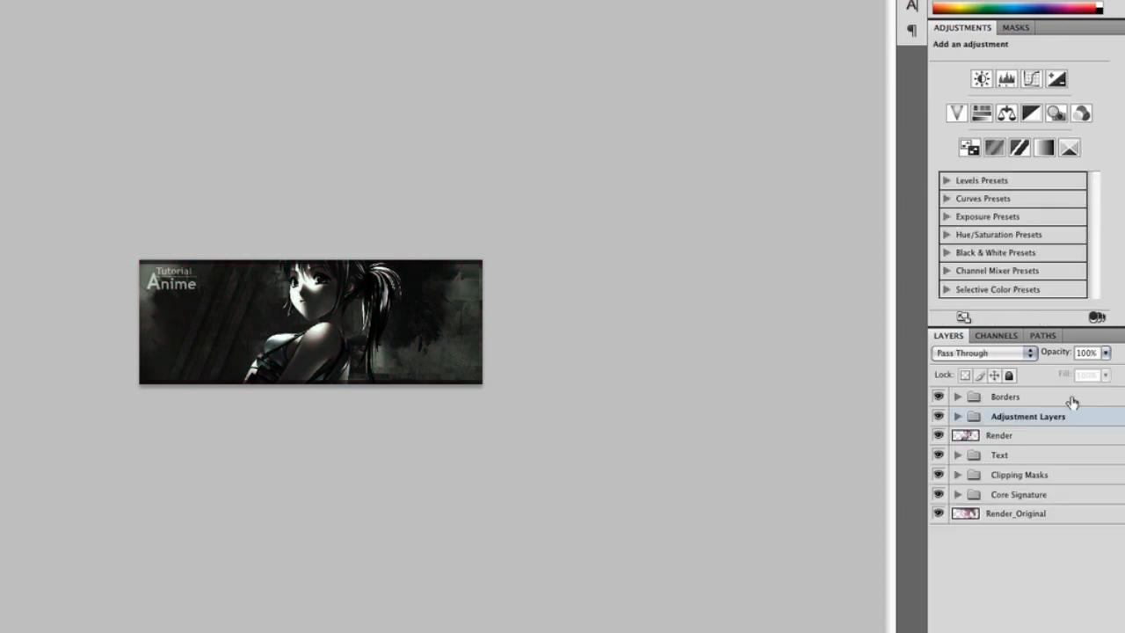